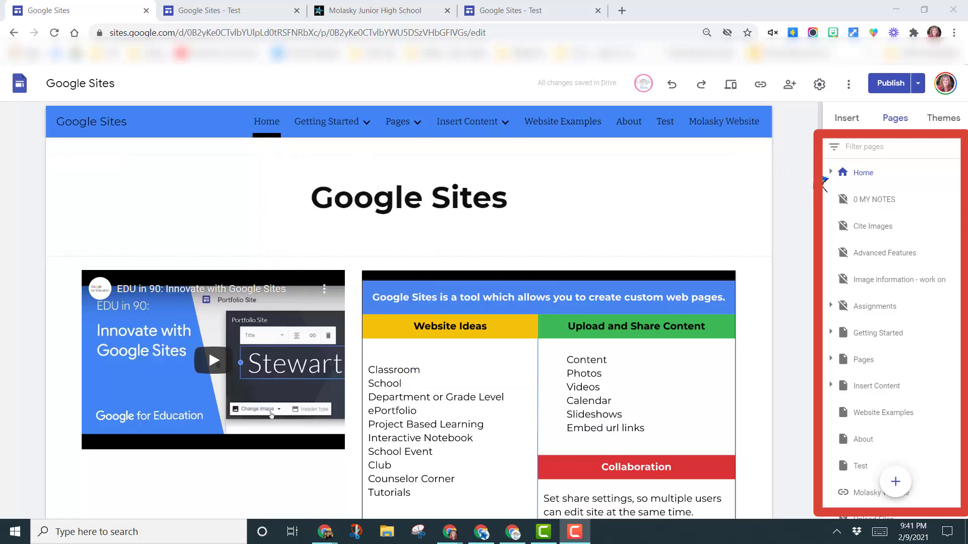
mouse_move(803, 437)
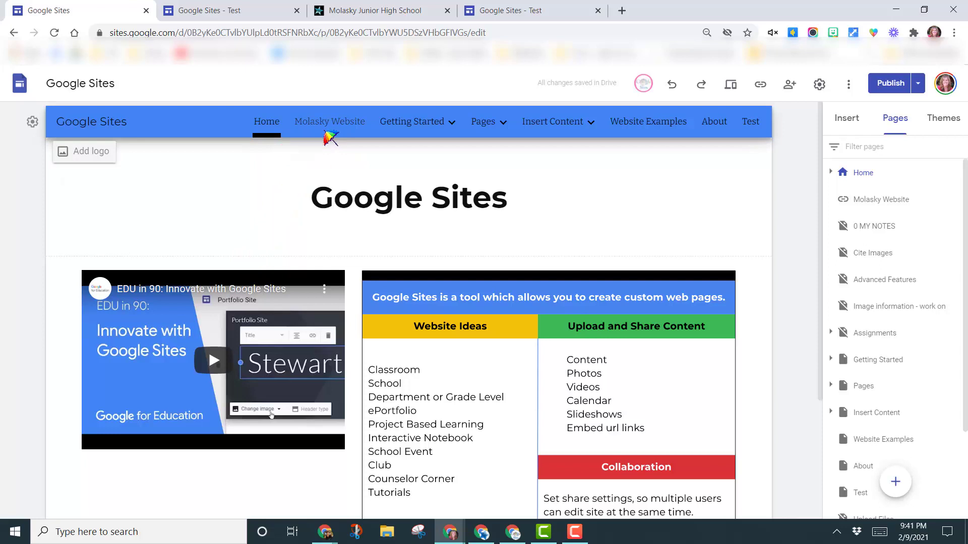
mouse_move(337, 143)
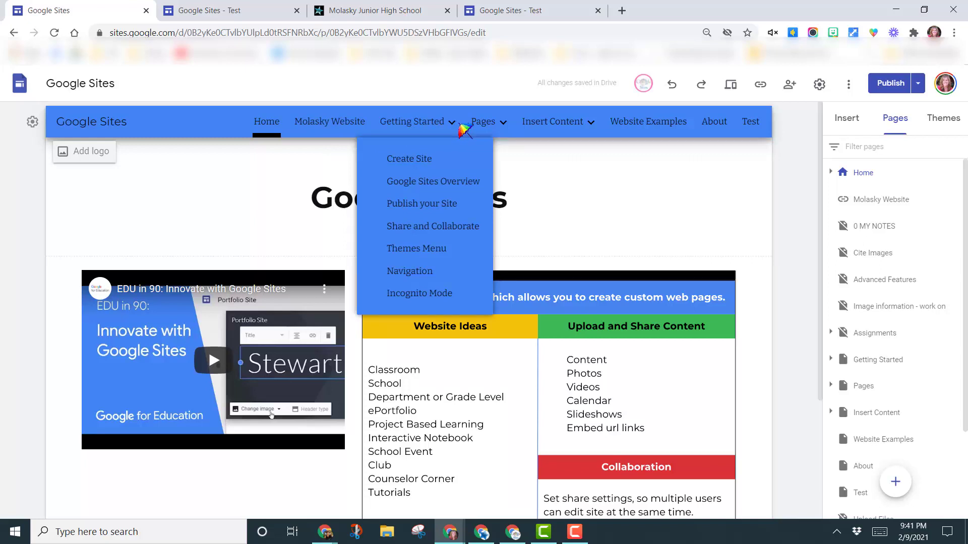
mouse_move(451, 128)
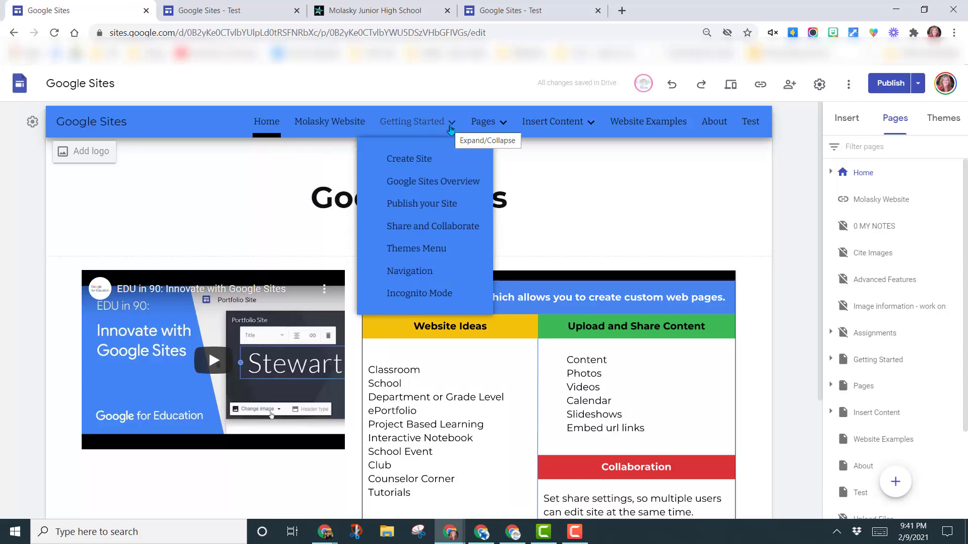
mouse_move(494, 259)
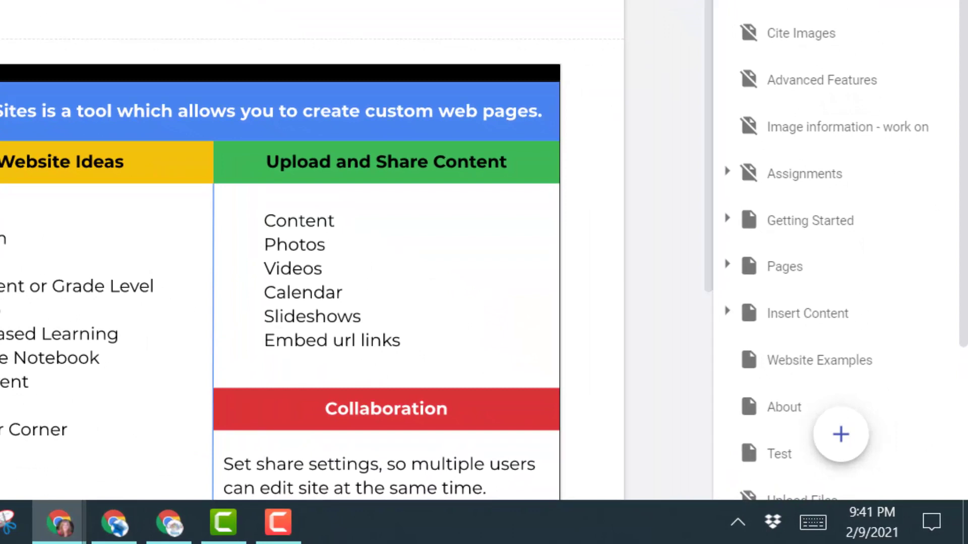
Drag Test onto About in the Pages list, then view the published Test page in a new tab
scroll("down", 3)
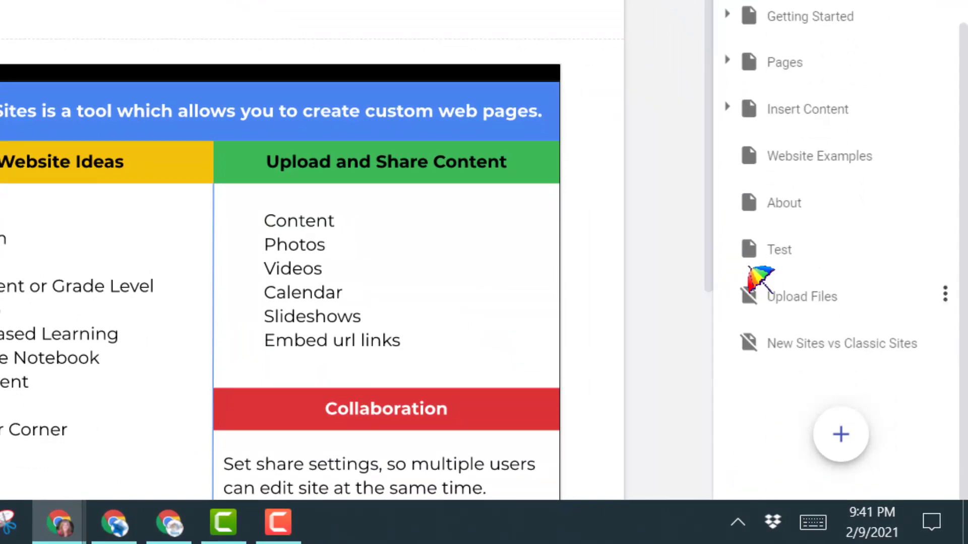
mouse_move(777, 257)
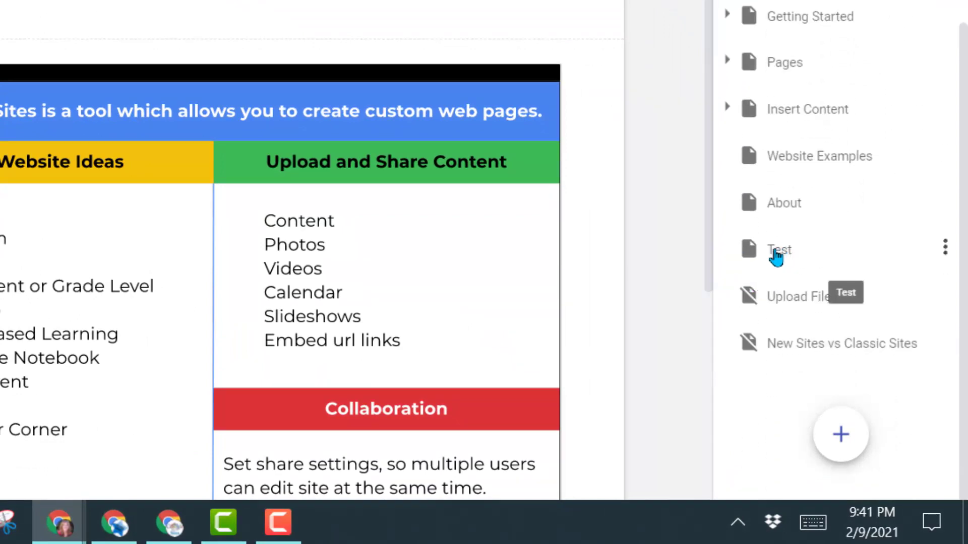
mouse_move(783, 254)
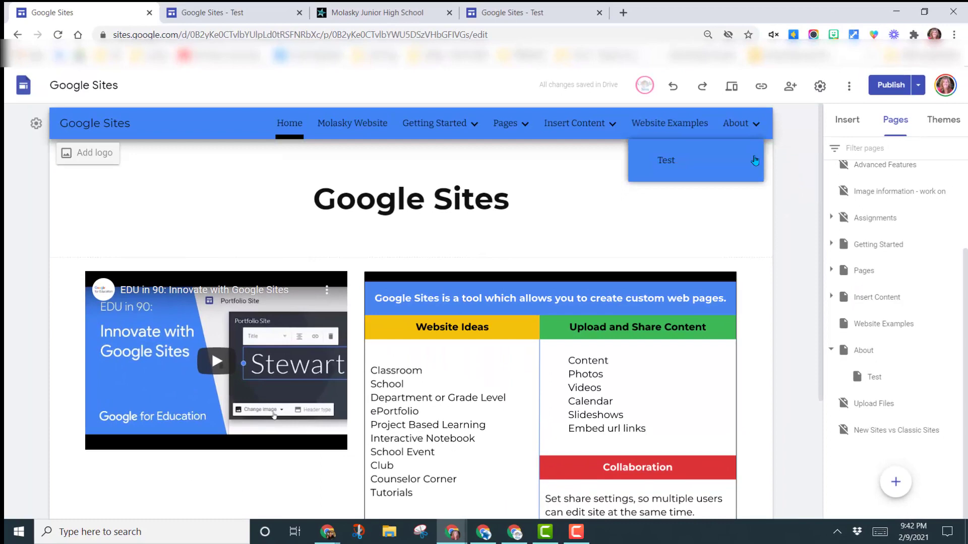
mouse_move(753, 167)
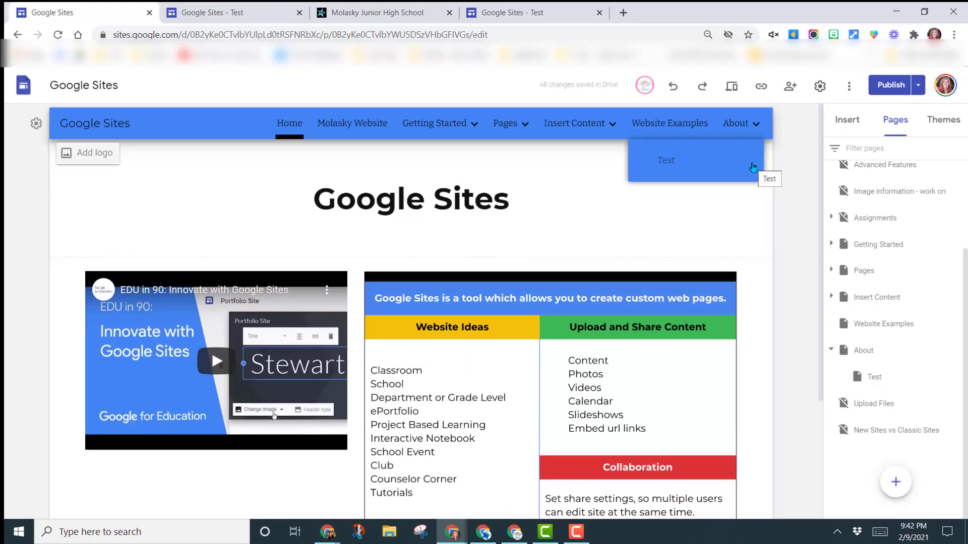
mouse_move(805, 179)
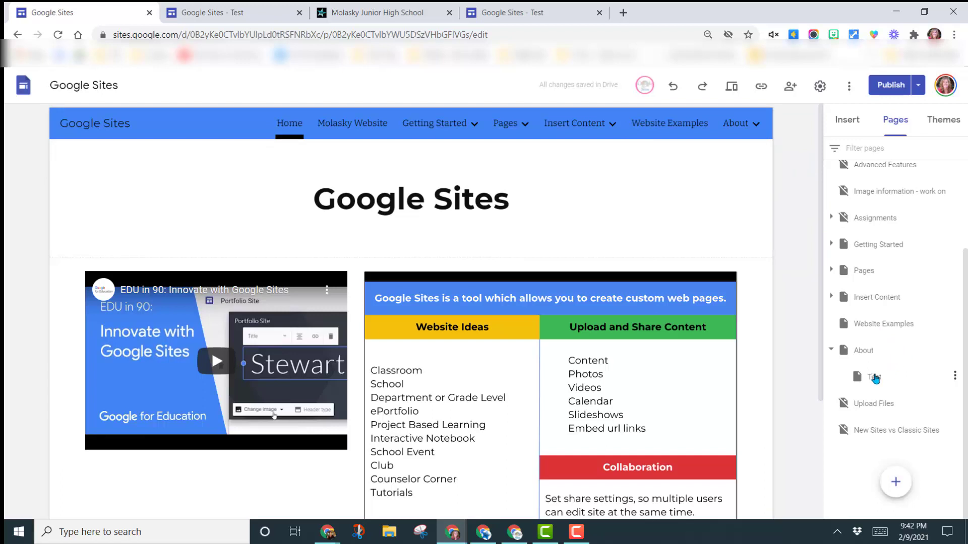
left_click_drag(874, 377, 885, 401)
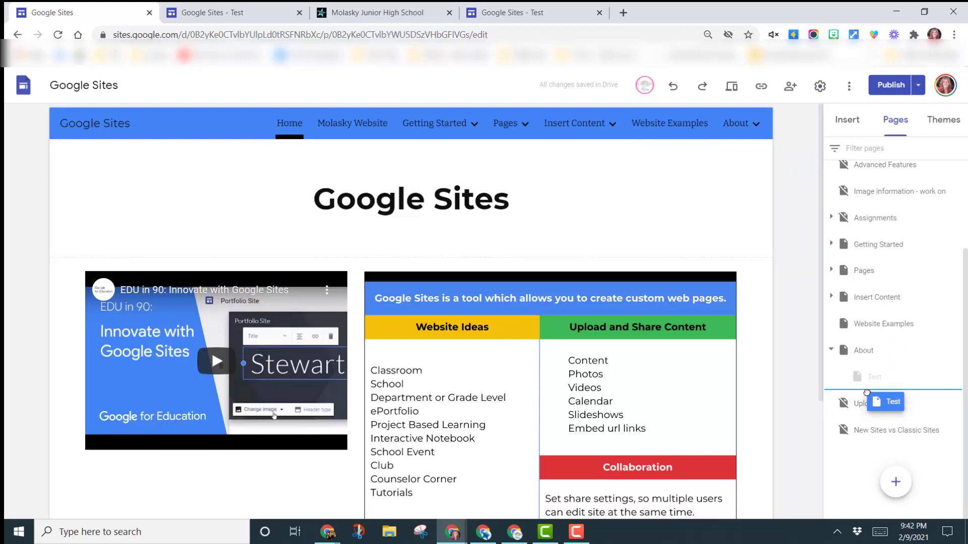
left_click(573, 123)
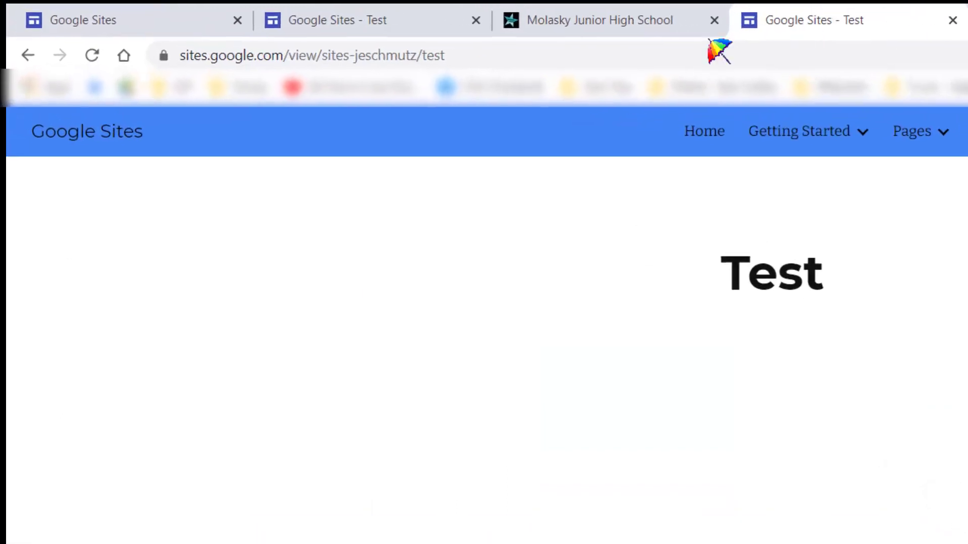
double_click(346, 56)
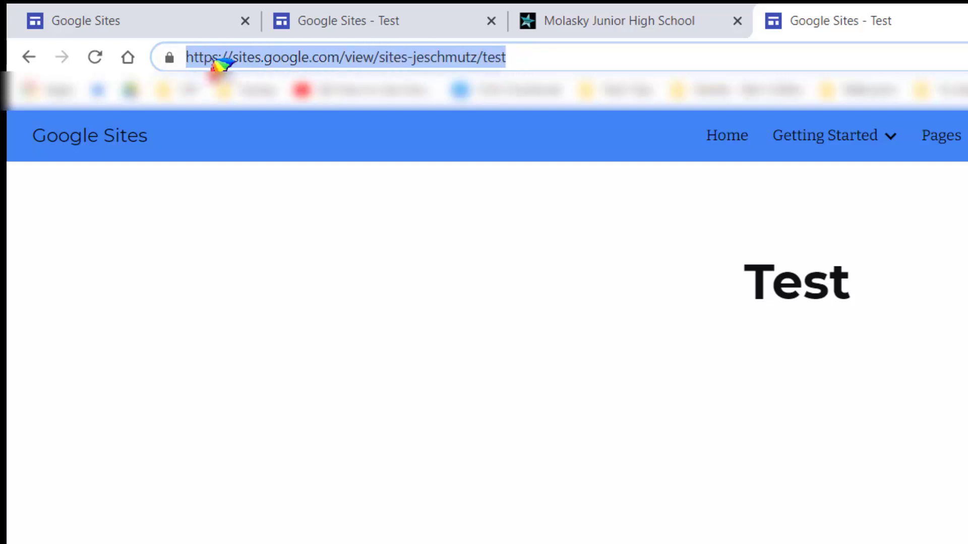
mouse_move(660, 231)
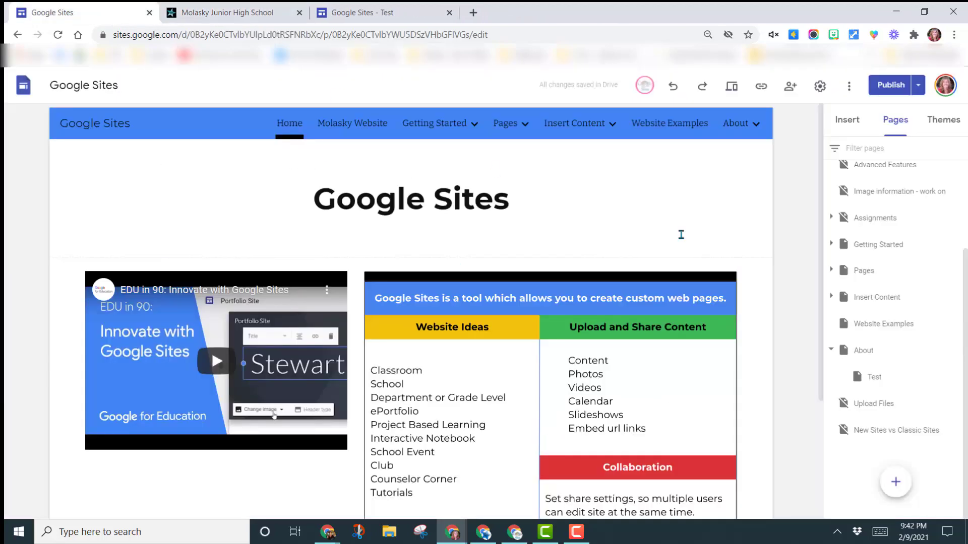
mouse_move(880, 356)
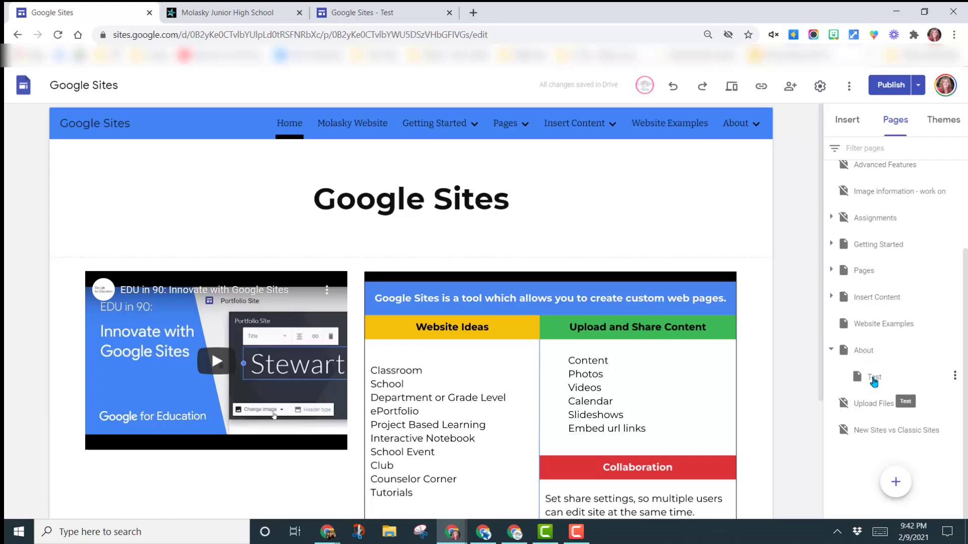
mouse_move(891, 86)
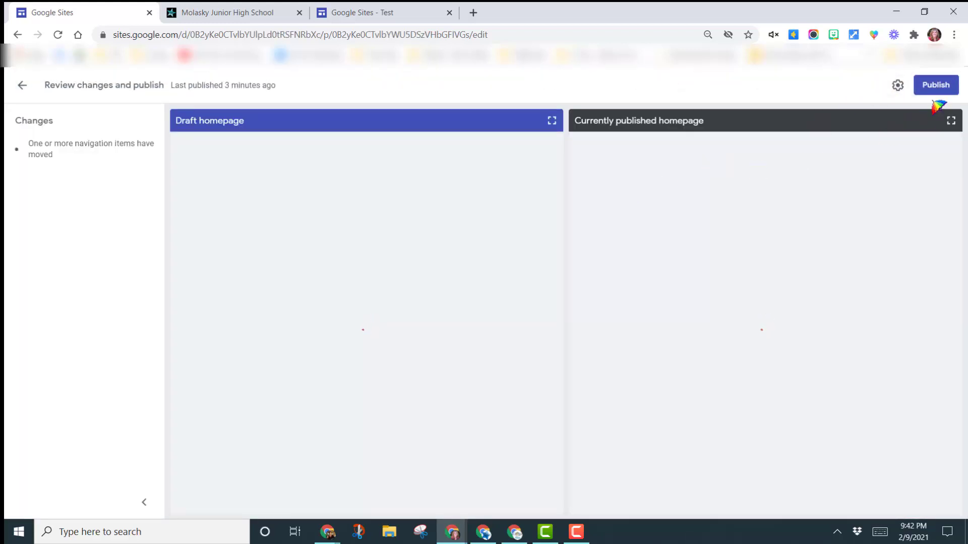
Publish the site with the navigation changes and switch to the published site tab
left_click(935, 85)
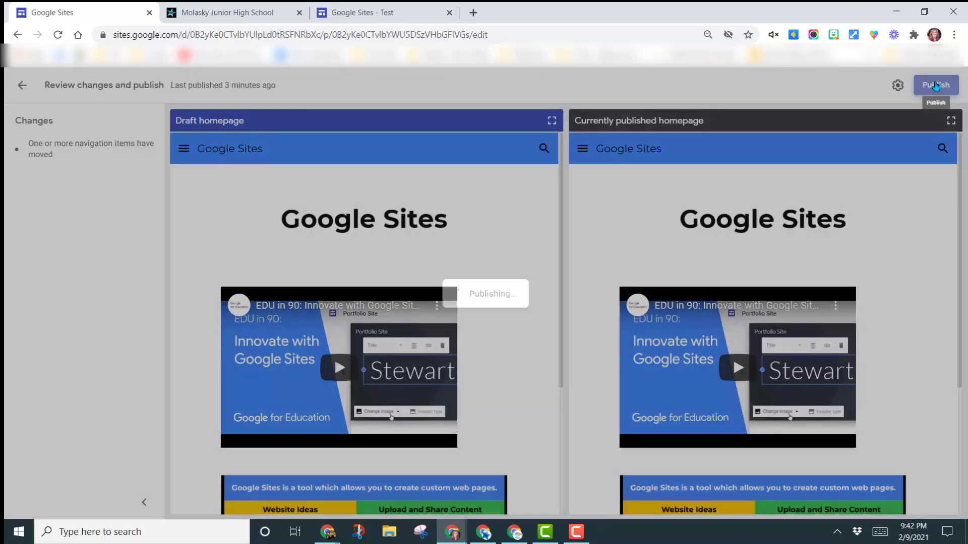
left_click(936, 85)
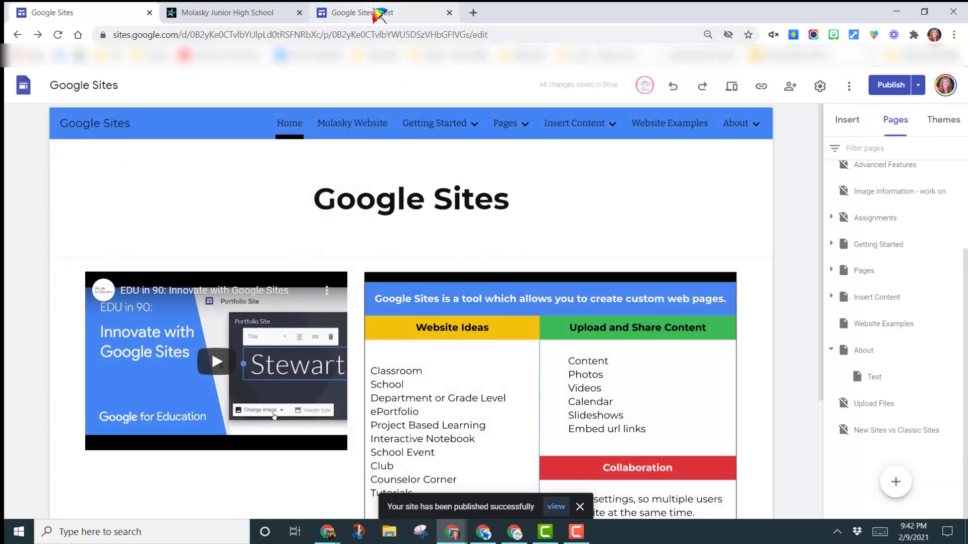
left_click(556, 506)
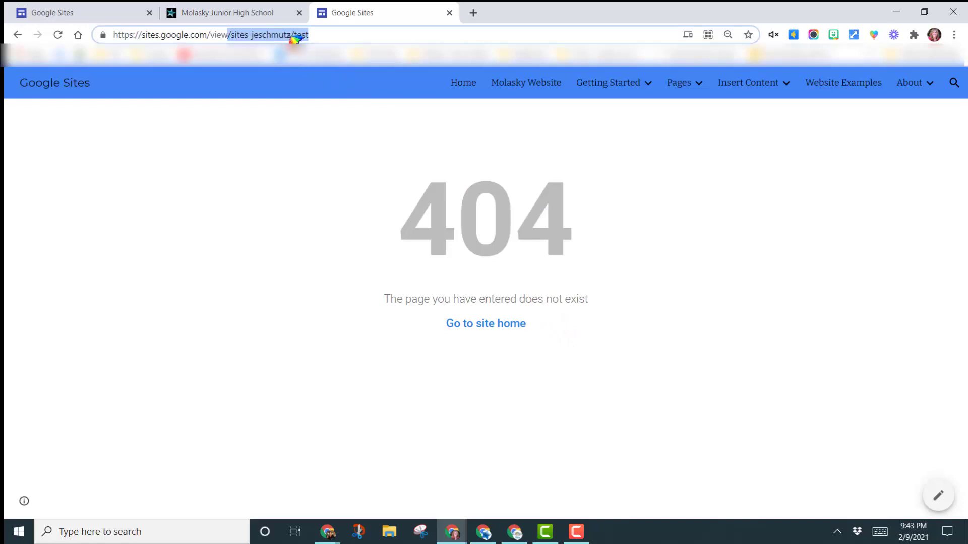
Open Test from the About dropdown, reaching it at the /about/test address
left_click(909, 82)
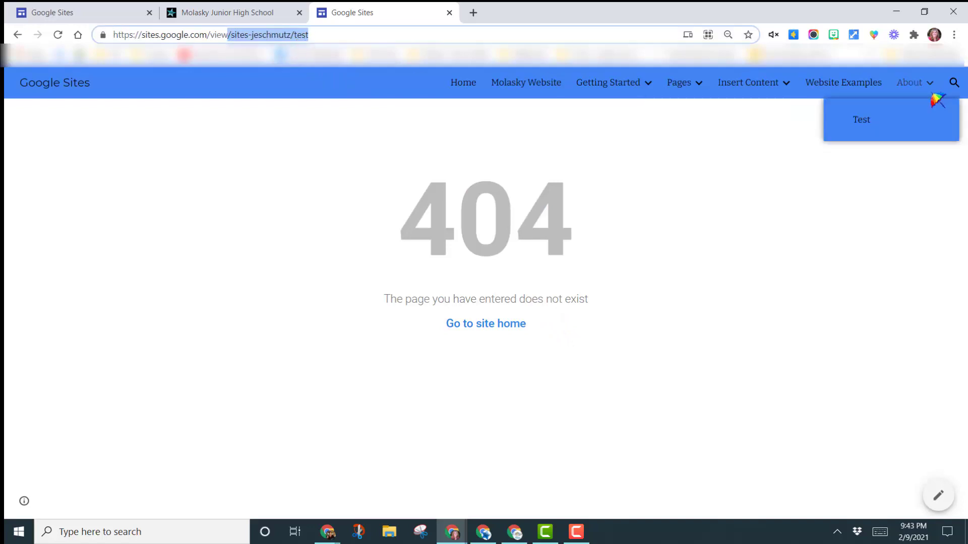
mouse_move(931, 88)
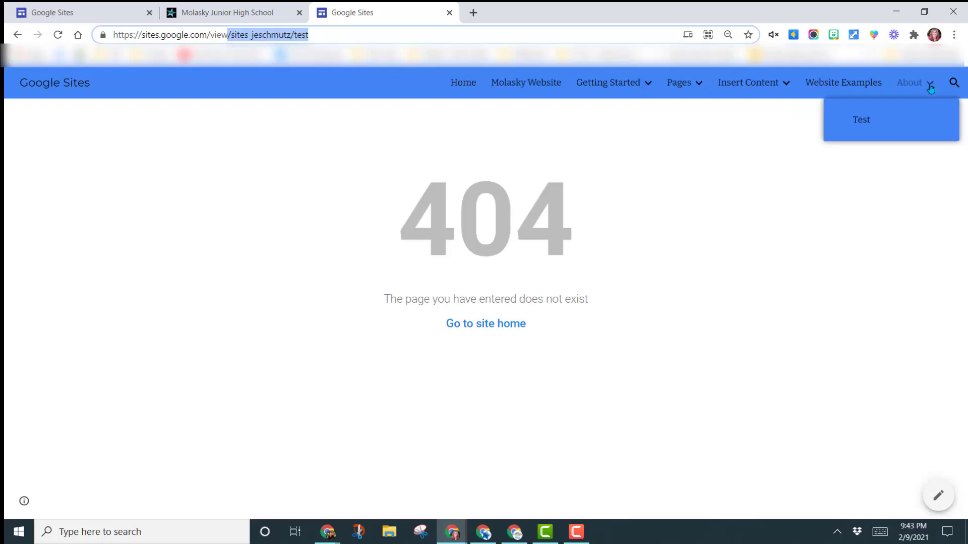
left_click(861, 119)
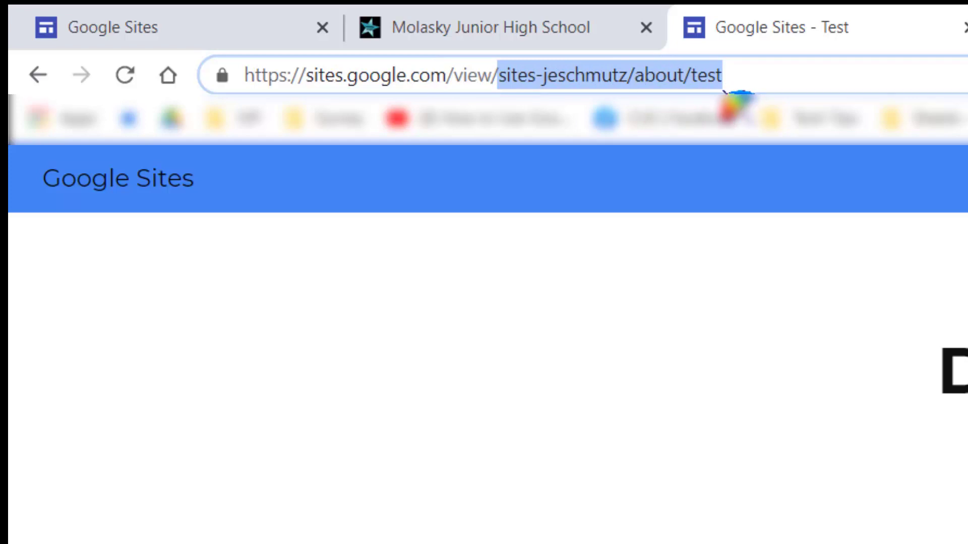
mouse_move(748, 75)
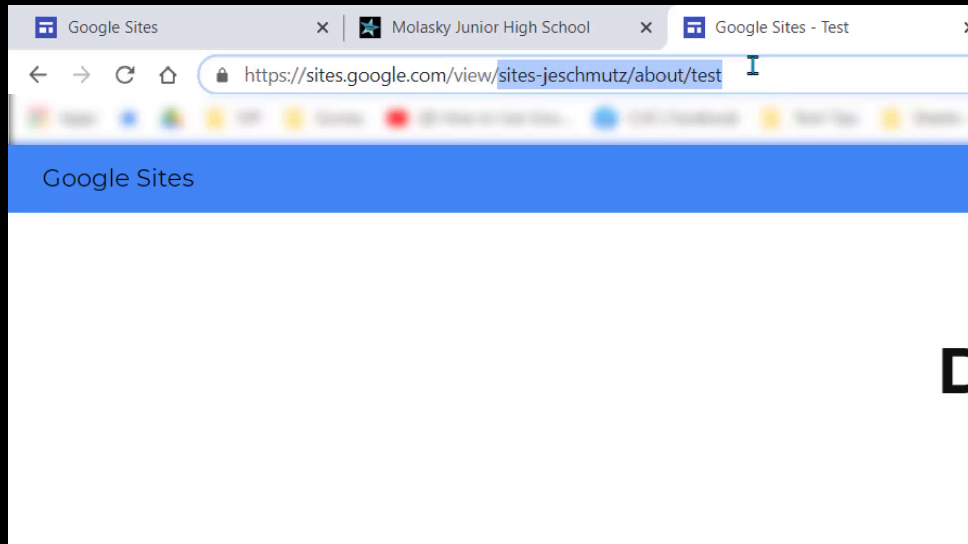
mouse_move(760, 77)
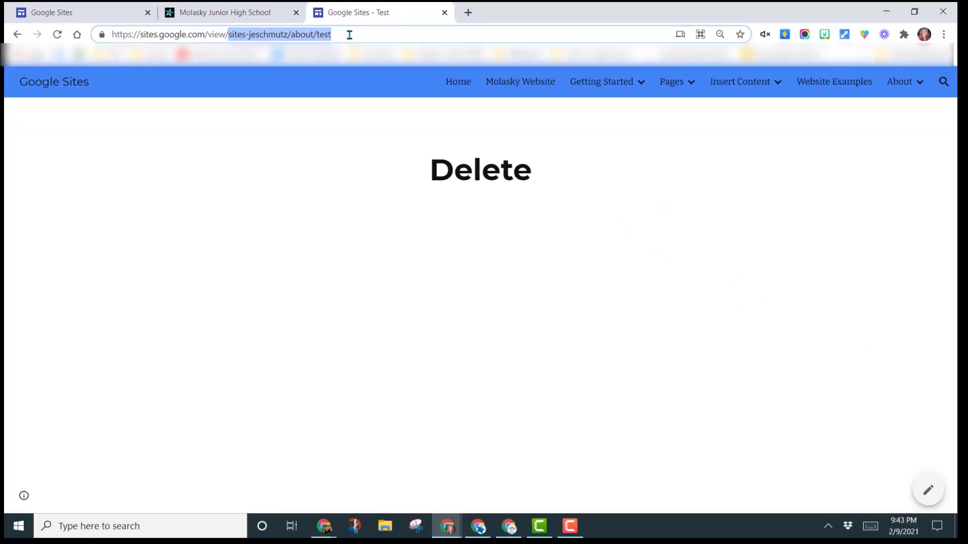
mouse_move(197, 31)
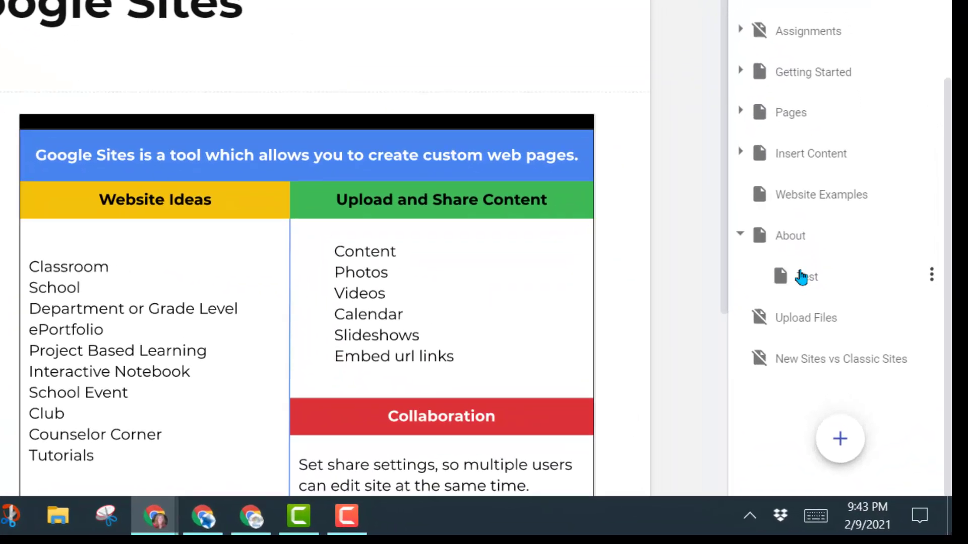
Move Test out from under About to a top-level slot after About, then open it from navigation
left_click(804, 276)
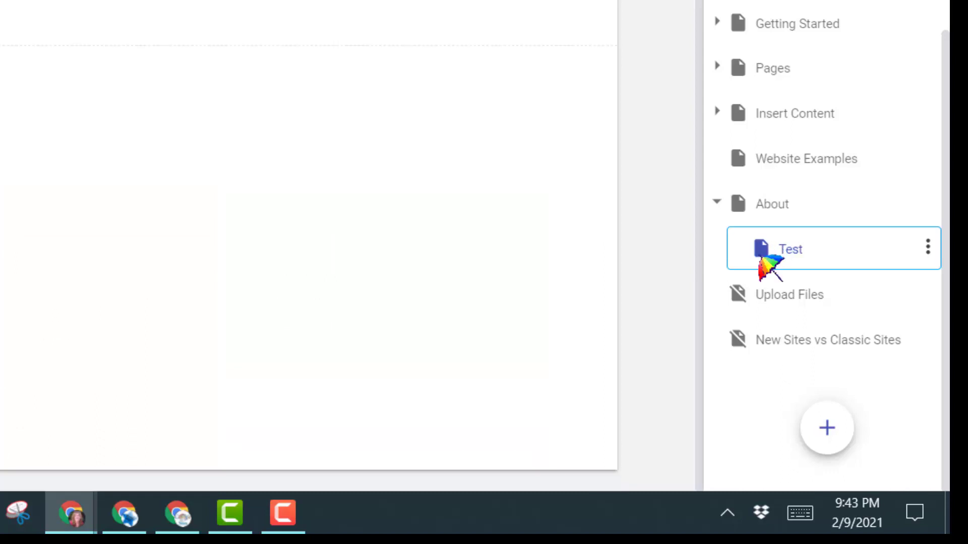
left_click_drag(783, 250, 784, 294)
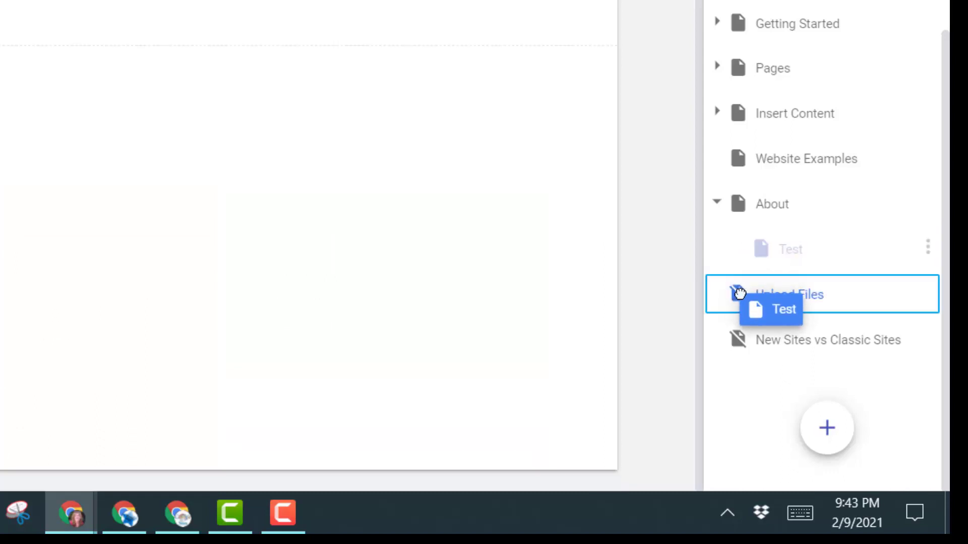
left_click_drag(784, 309, 765, 249)
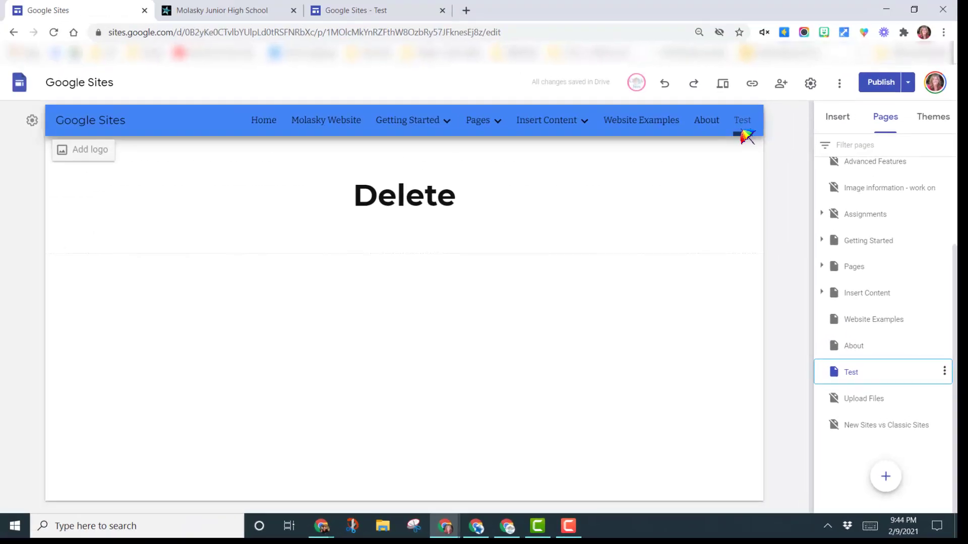
left_click(742, 120)
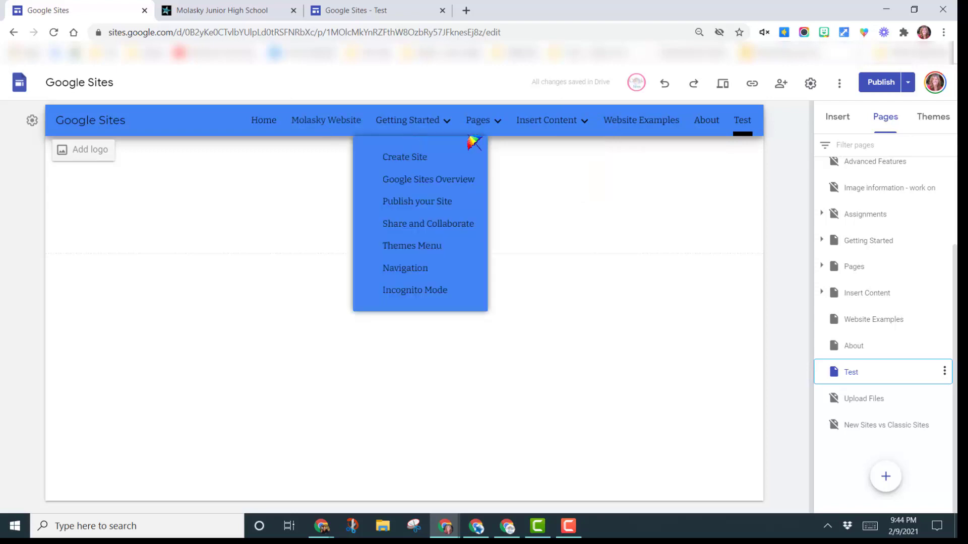